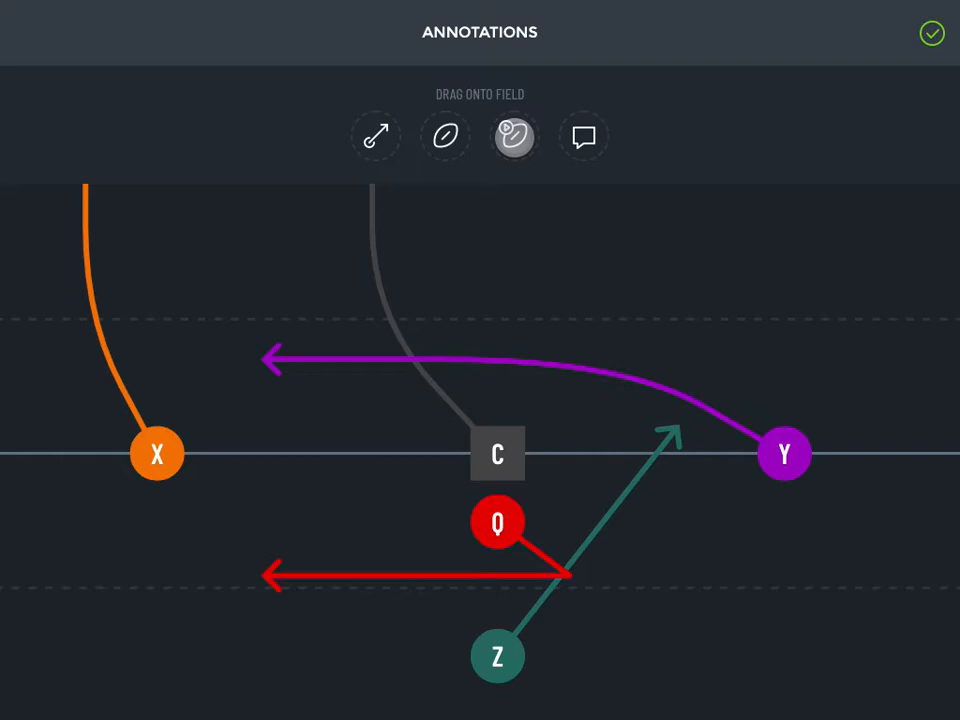
# Drop a football annotation onto the Airplane play and position it beside the Q player
pyautogui.moveTo(512, 136); pyautogui.dragTo(468, 262)
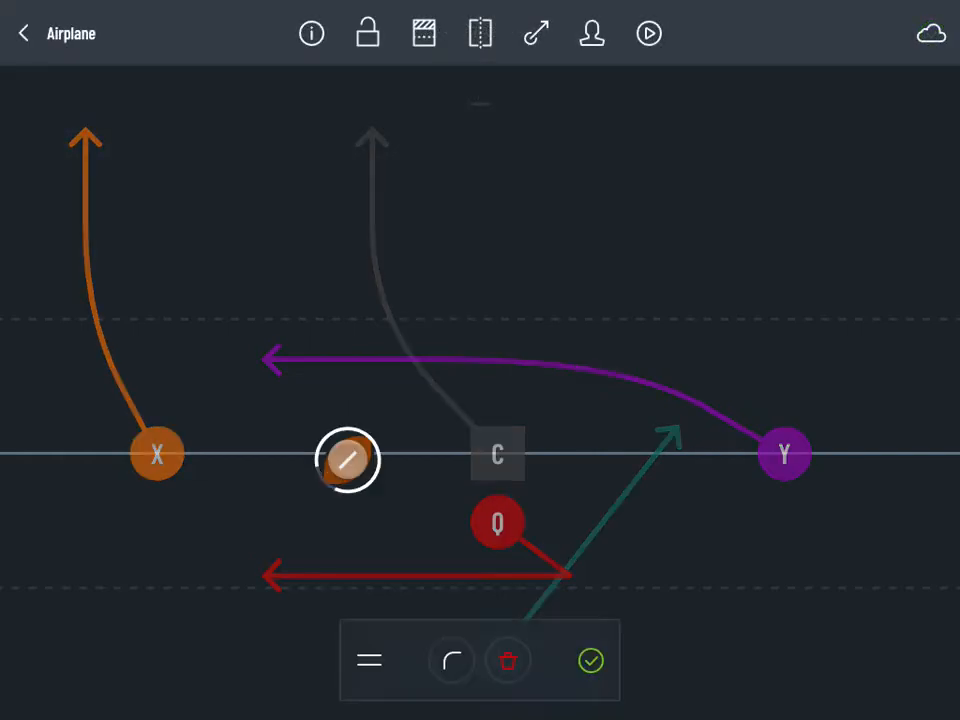
pyautogui.click(368, 660)
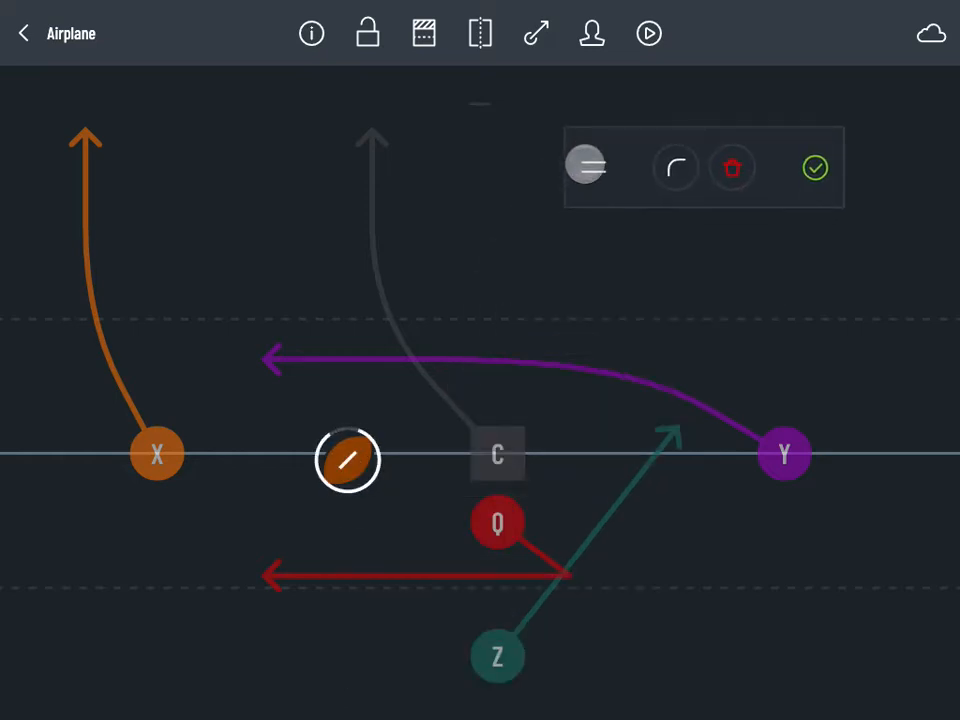
pyautogui.moveTo(348, 458); pyautogui.dragTo(512, 496)
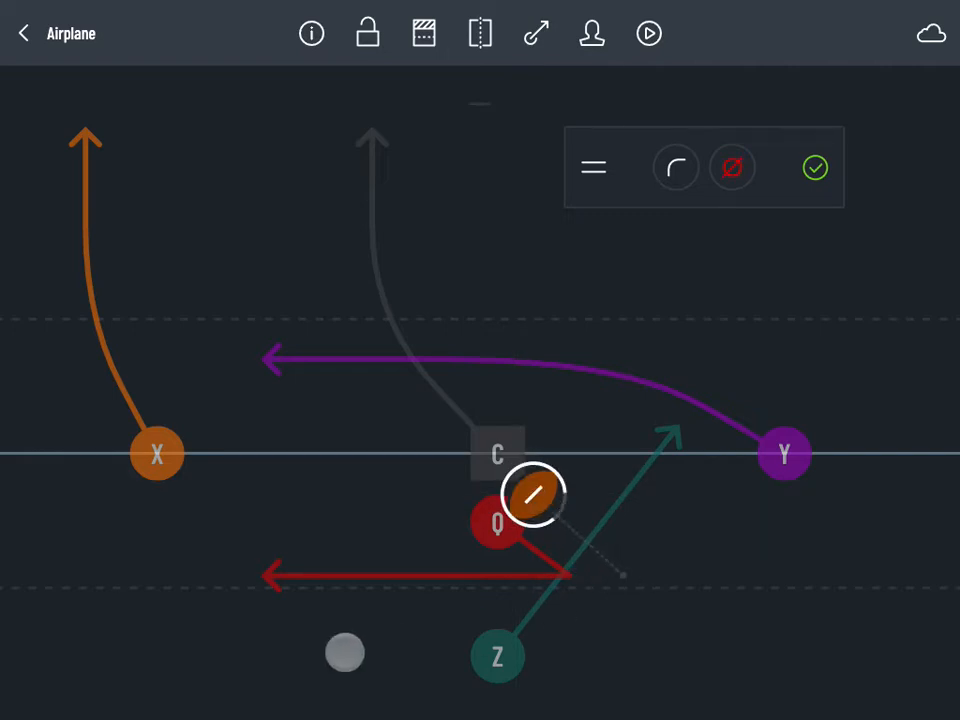
# Trace the ball's route down past Q and back toward the left sideline, then clear it
pyautogui.moveTo(344, 652); pyautogui.dragTo(300, 562)
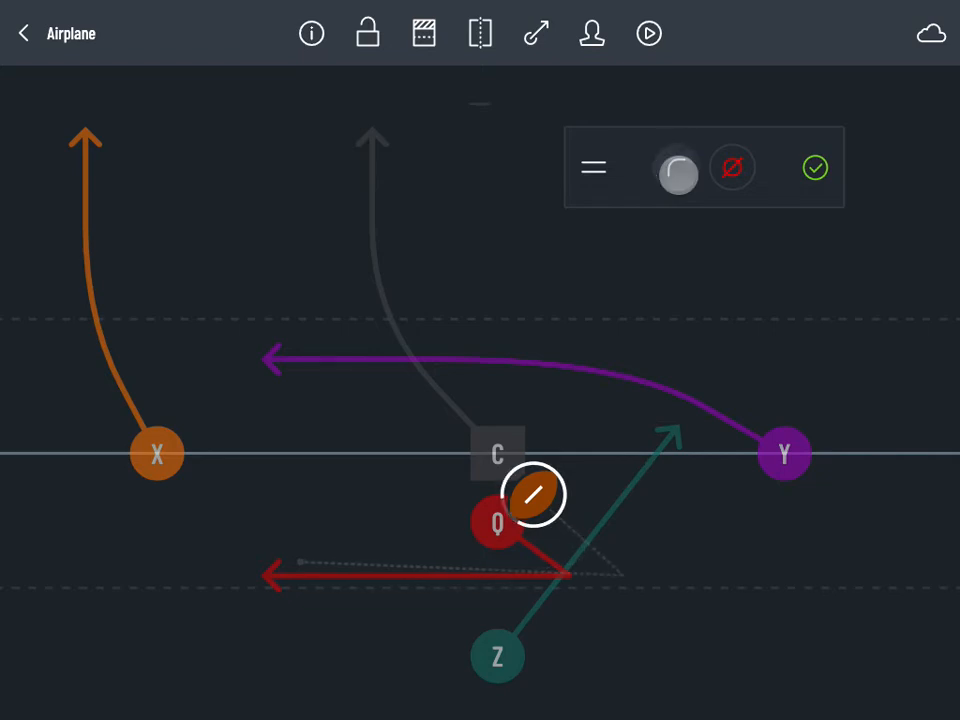
pyautogui.click(732, 168)
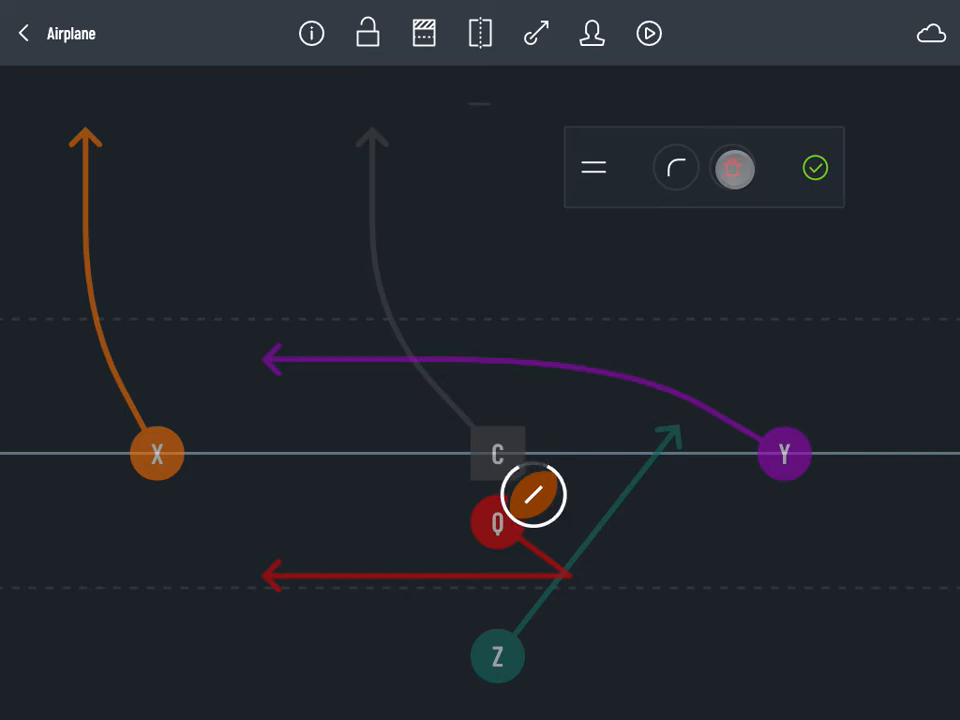
# Delete the ball annotation, leaving only the players and routes on the field
pyautogui.click(814, 168)
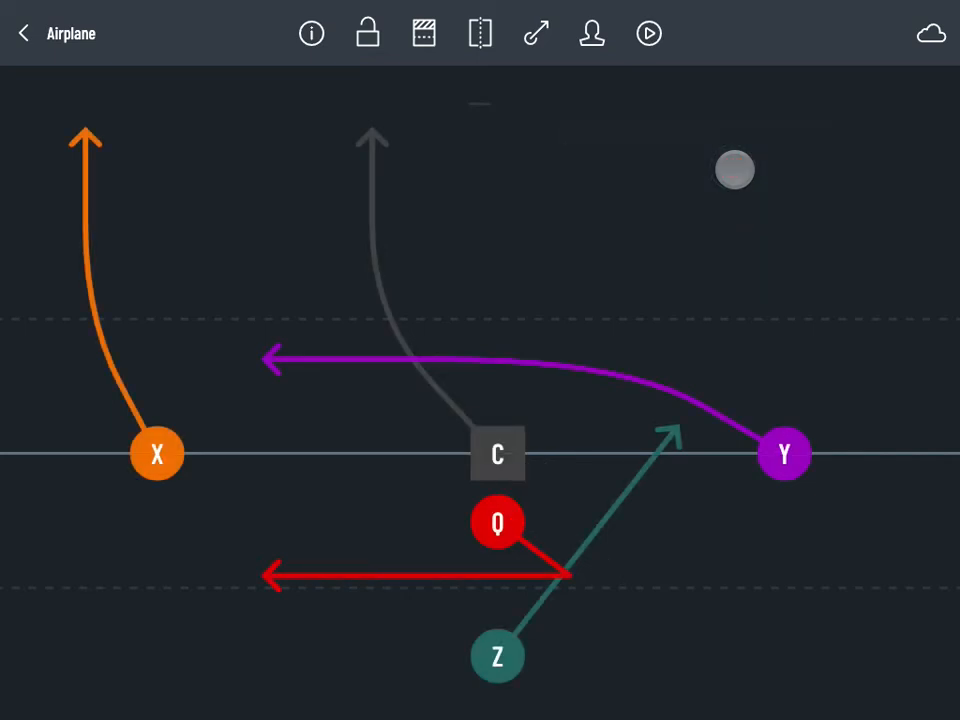